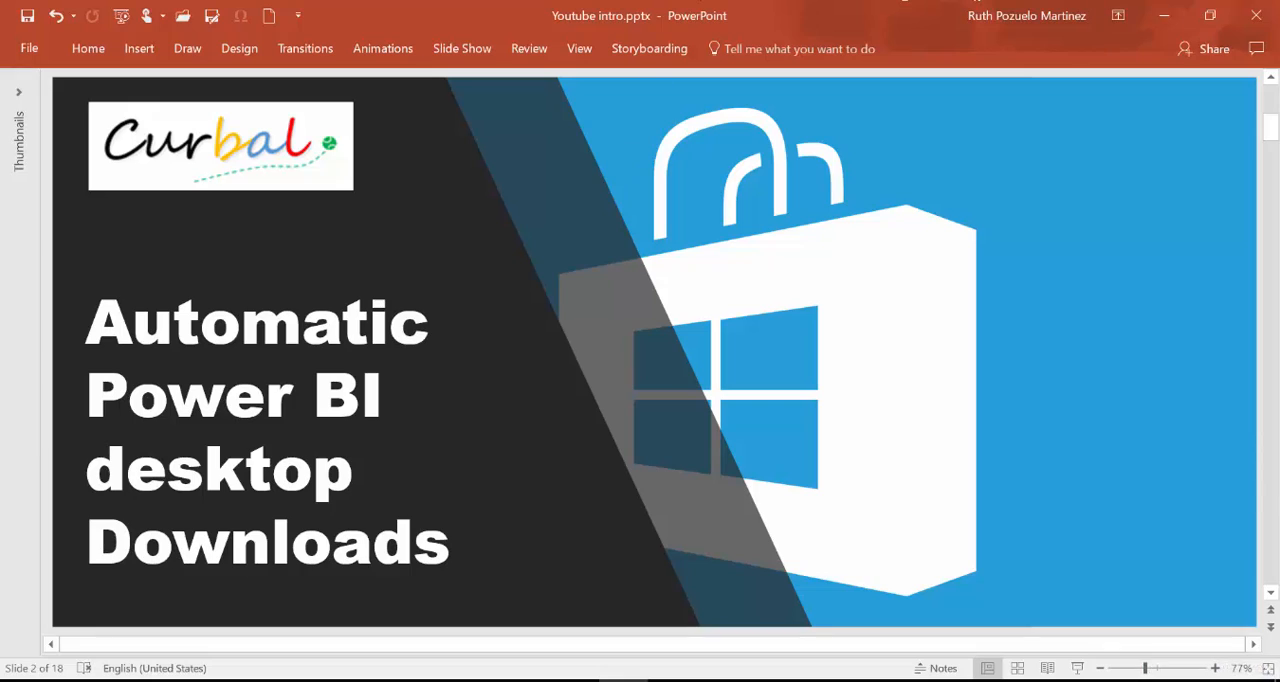
{"action": "mouse_move", "coordinate": [1040, 246]}
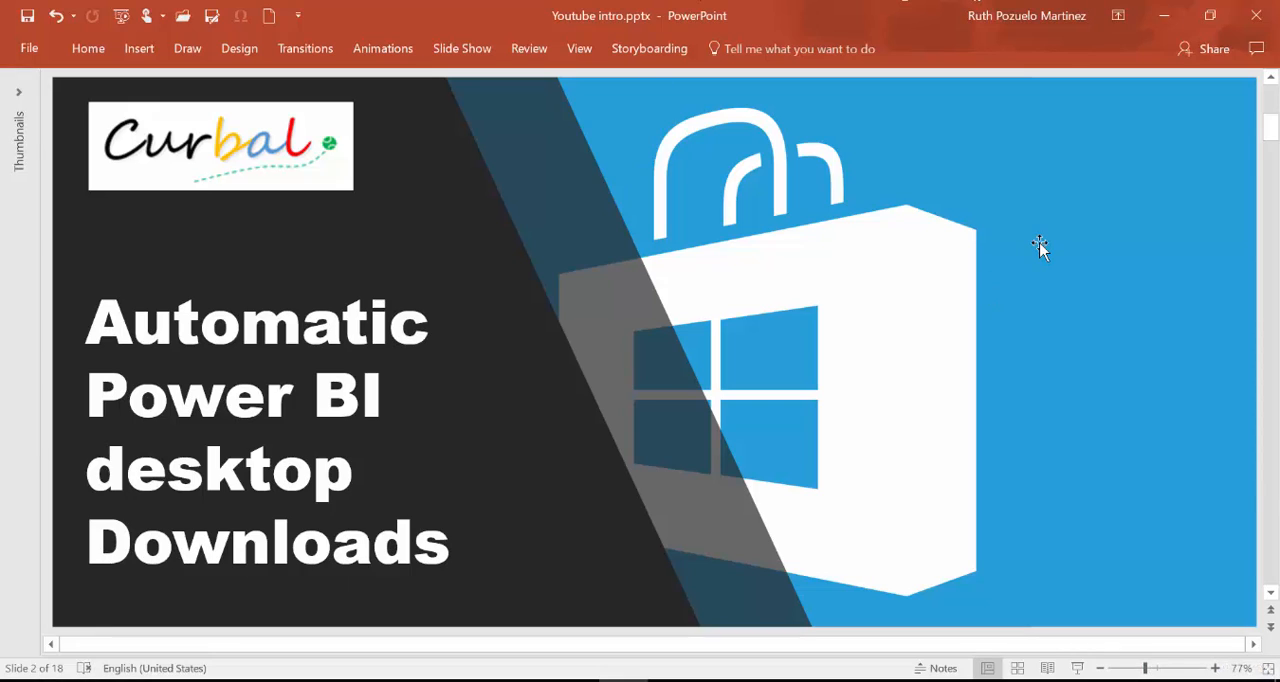
{"action": "mouse_move", "coordinate": [1040, 247]}
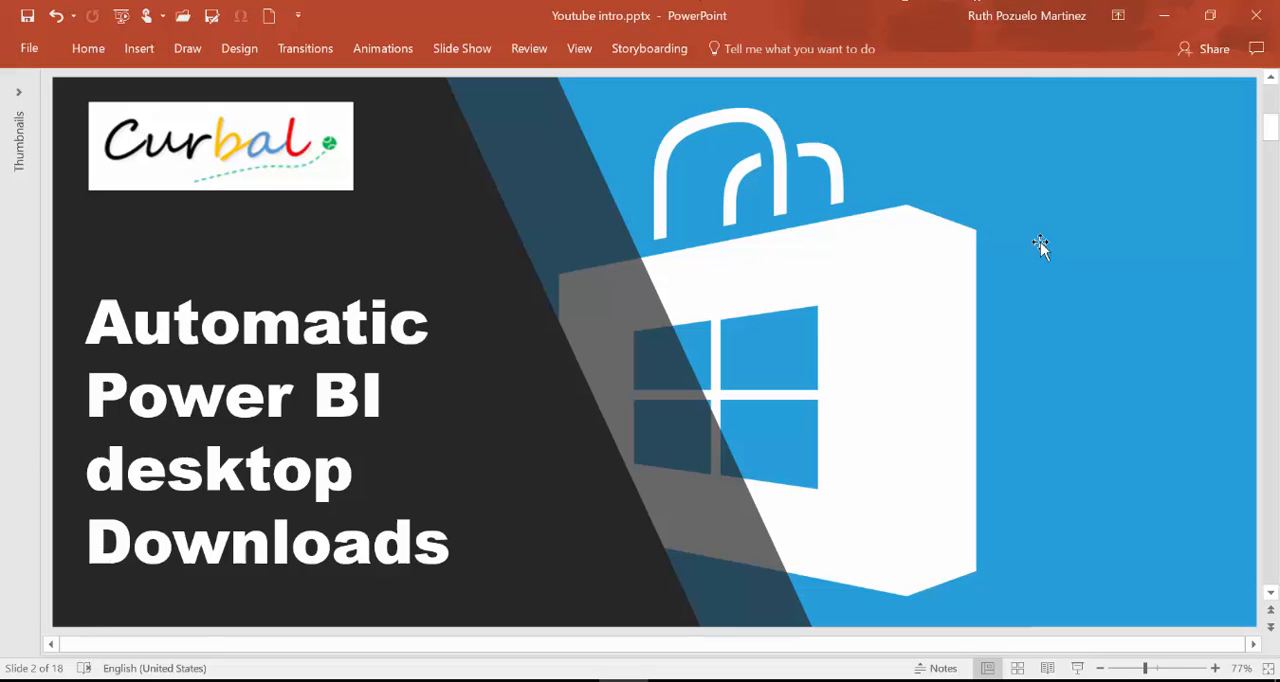
{"action": "mouse_move", "coordinate": [478, 265]}
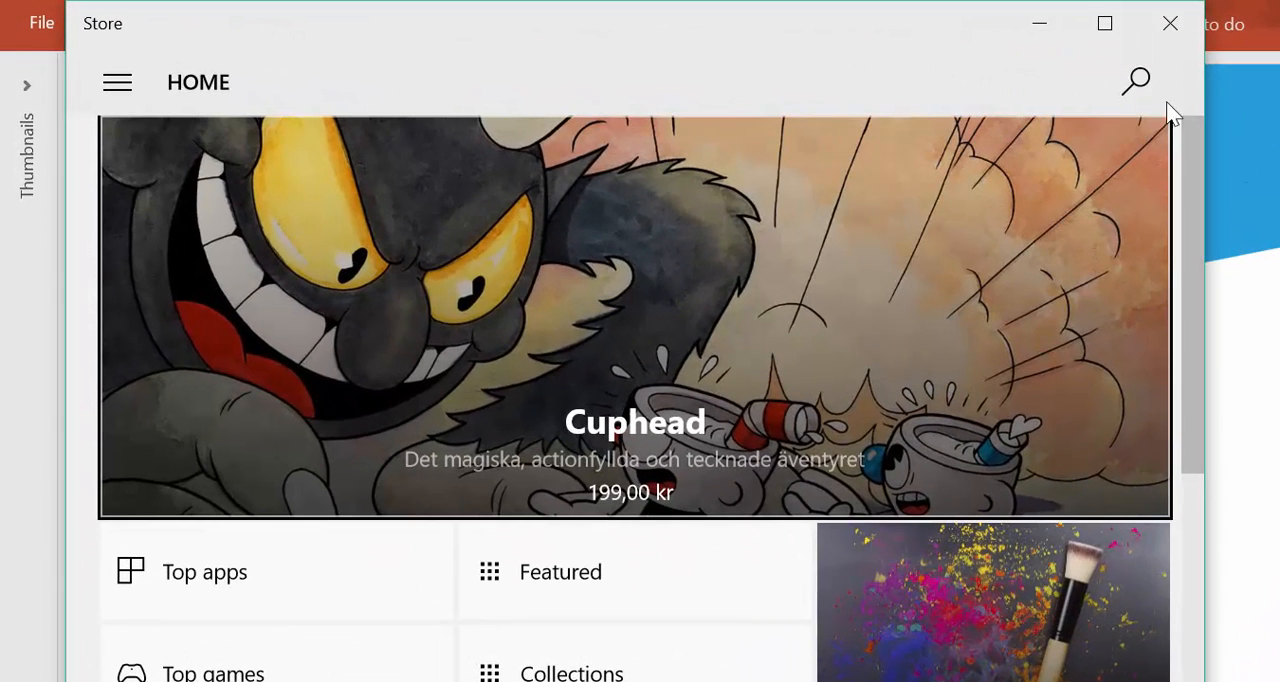
- Search the Microsoft Store for 'power bi'
{"action": "left_click", "coordinate": [1135, 82]}
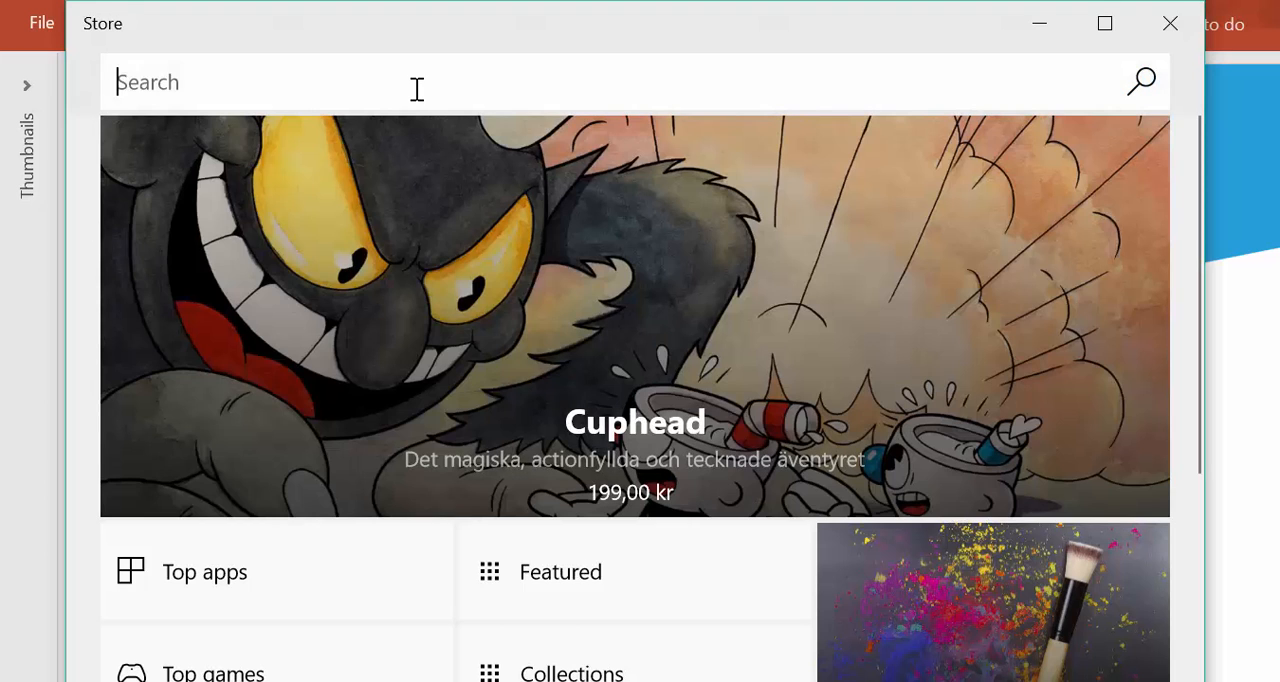
{"action": "type", "text": "power bi"}
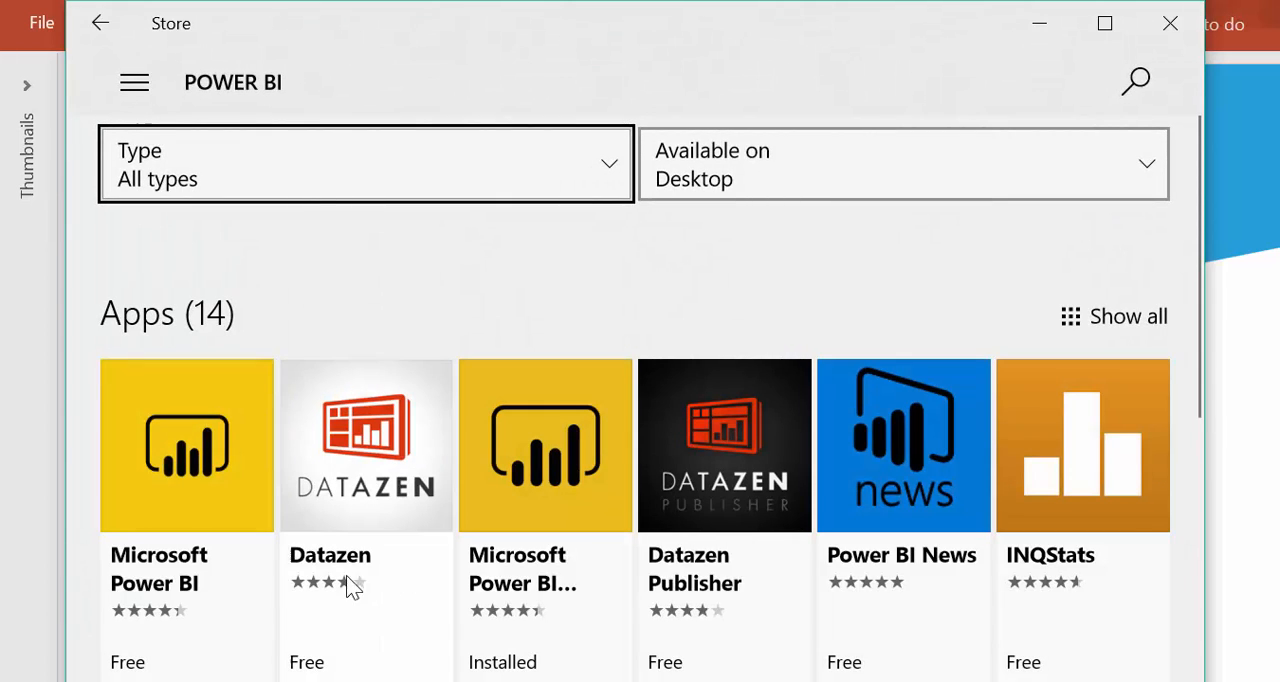
{"action": "mouse_move", "coordinate": [558, 497]}
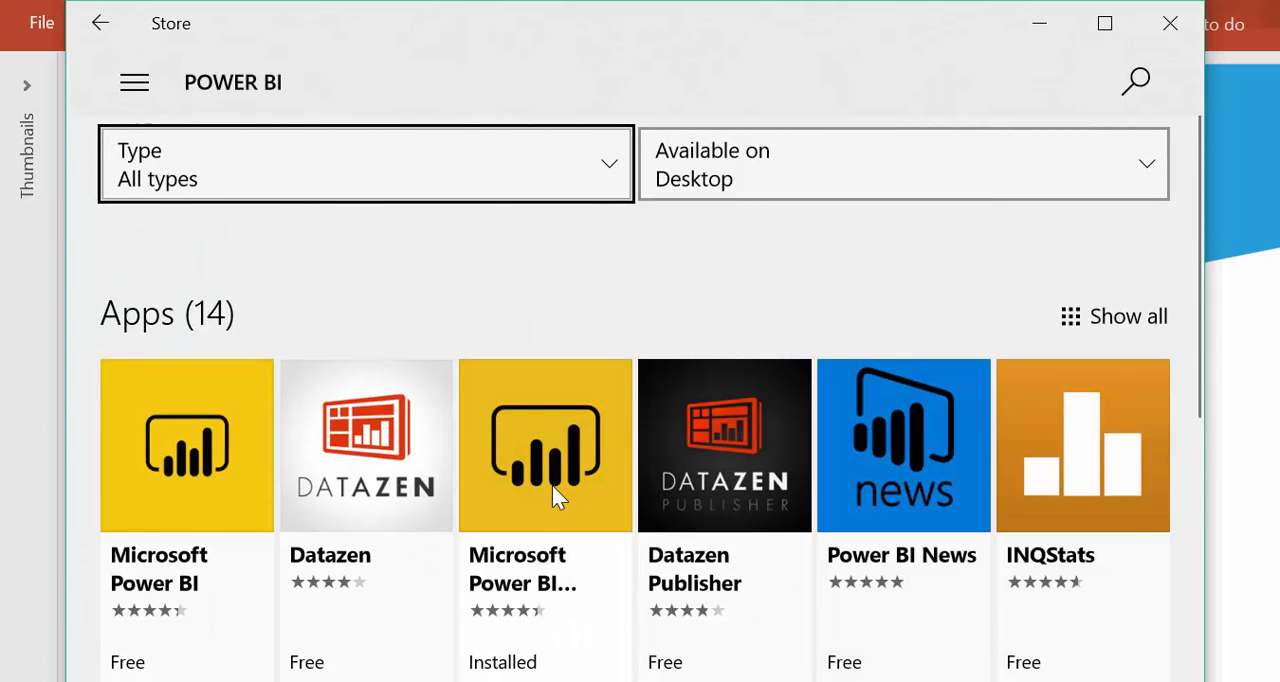
{"action": "mouse_move", "coordinate": [500, 388]}
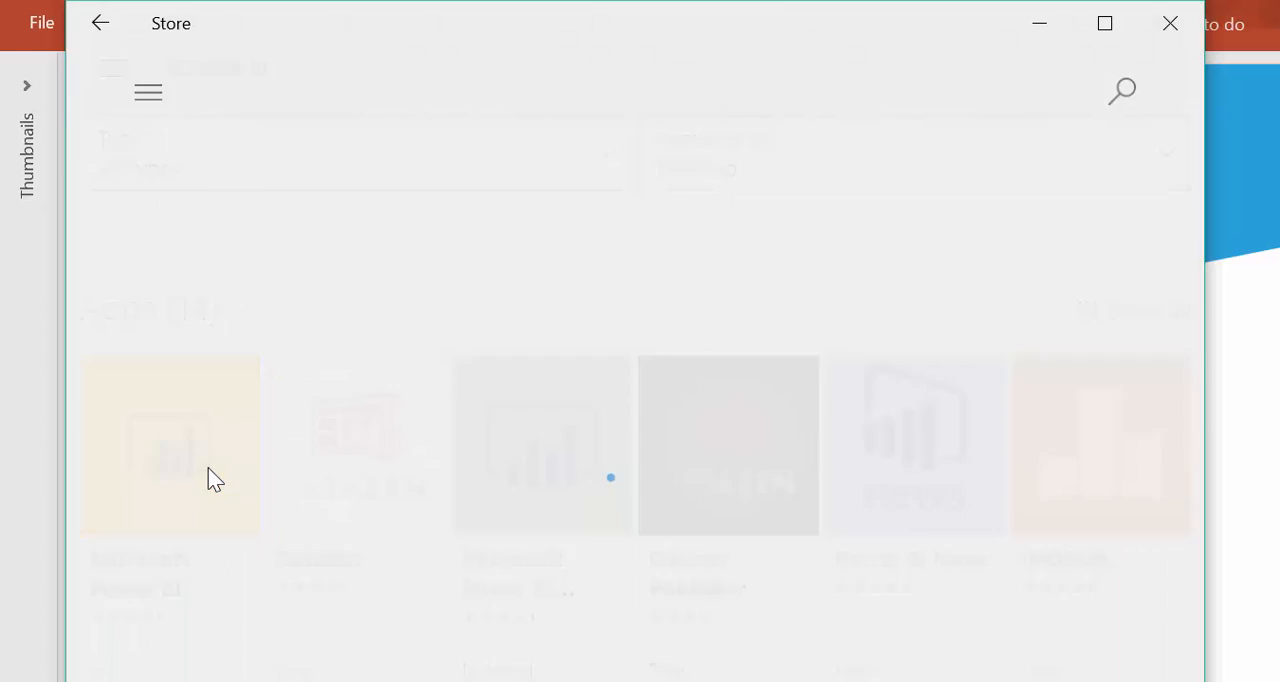
- Browse the Microsoft Power BI page's description and screenshots, then go back
{"action": "left_click", "coordinate": [170, 445]}
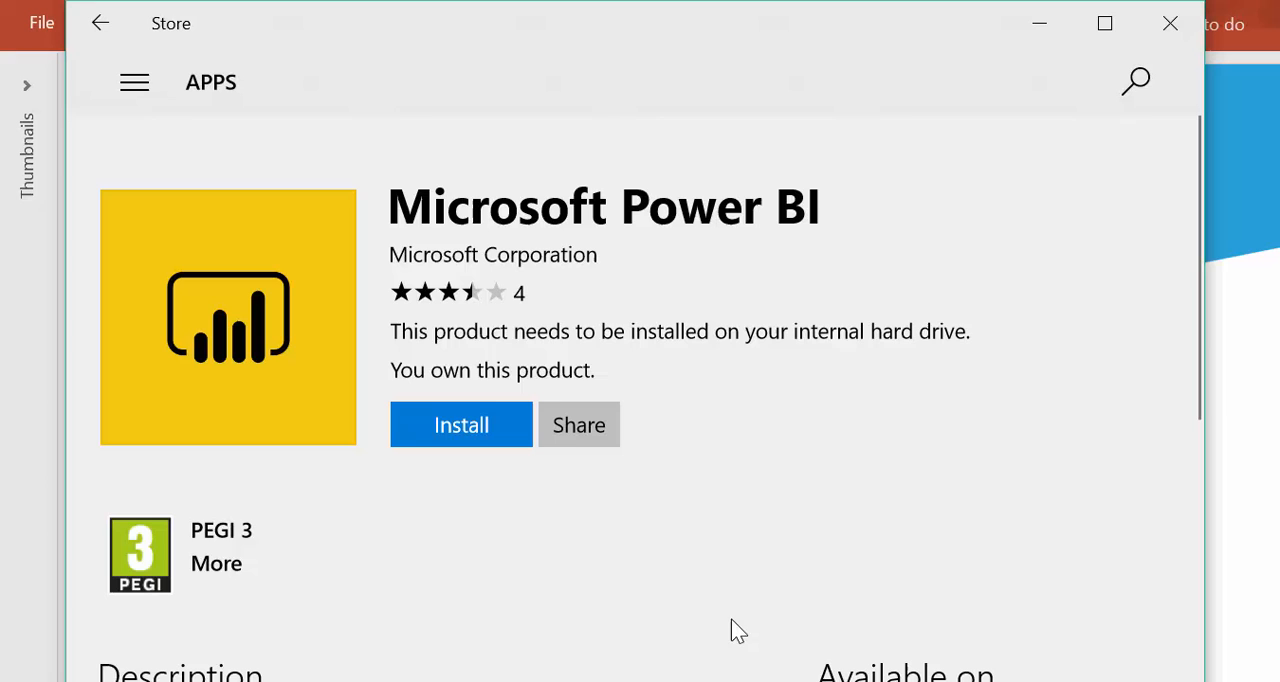
{"action": "mouse_move", "coordinate": [730, 633]}
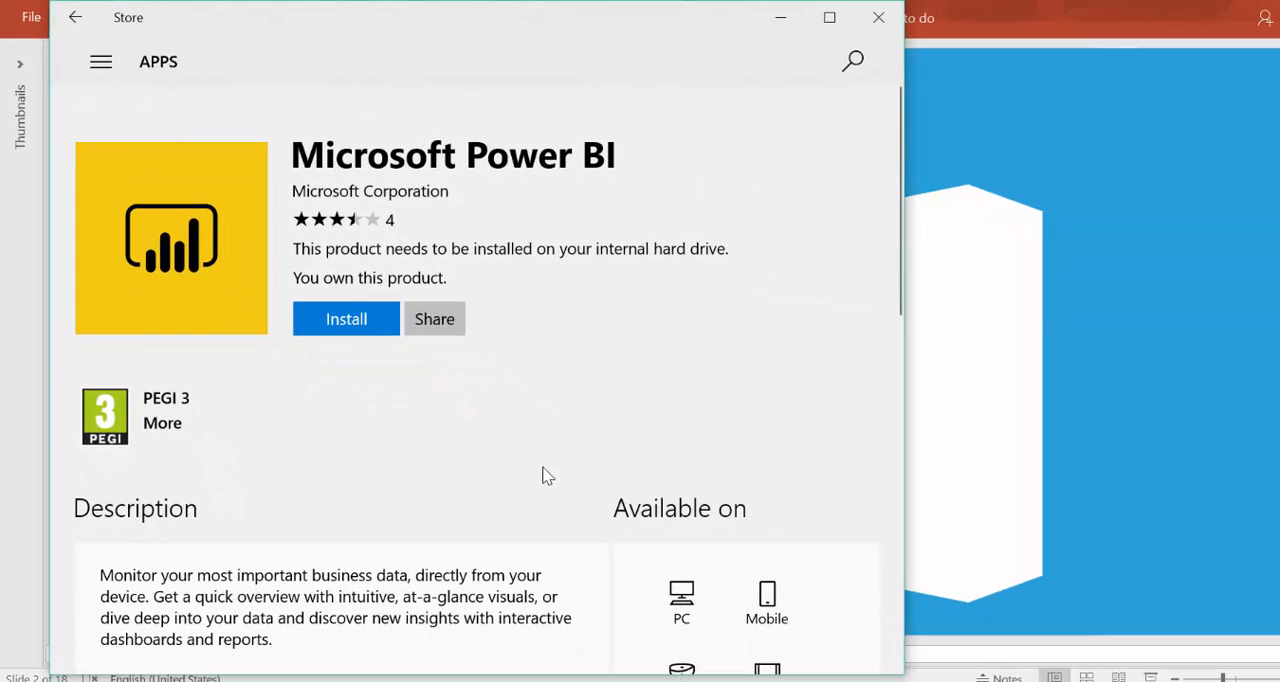
{"action": "scroll", "scroll_direction": "down", "scroll_amount": 3}
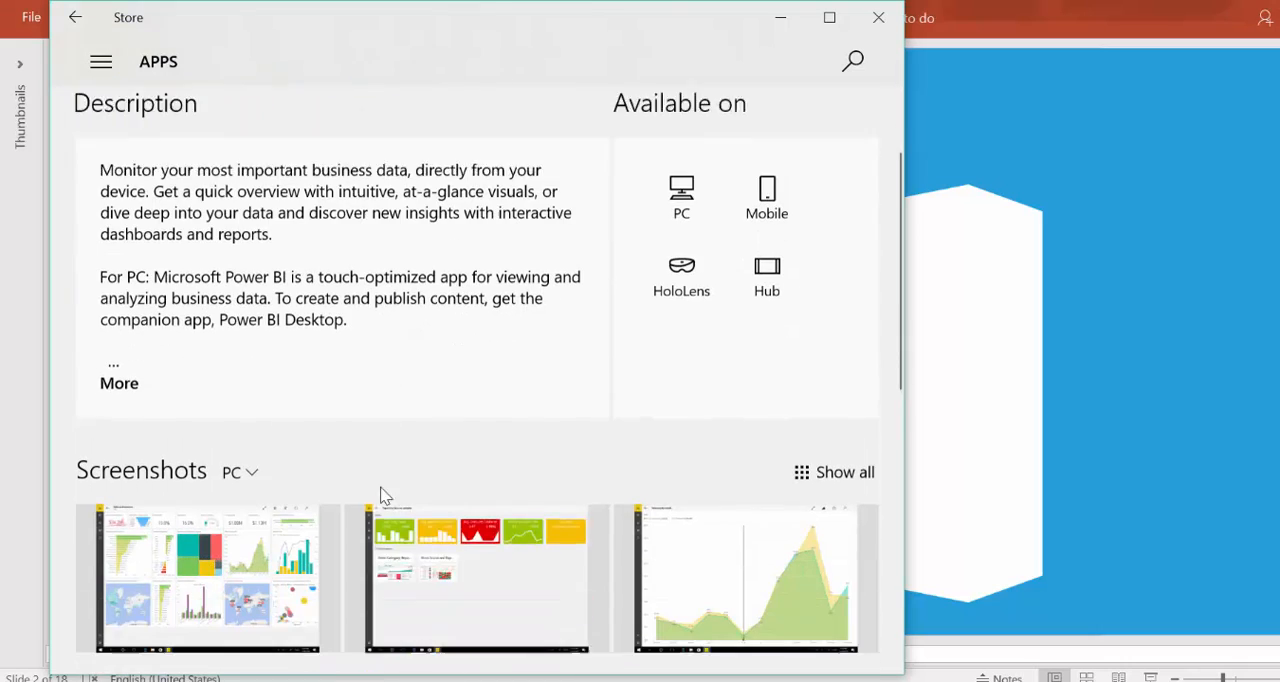
{"action": "scroll", "scroll_direction": "down", "scroll_amount": 3}
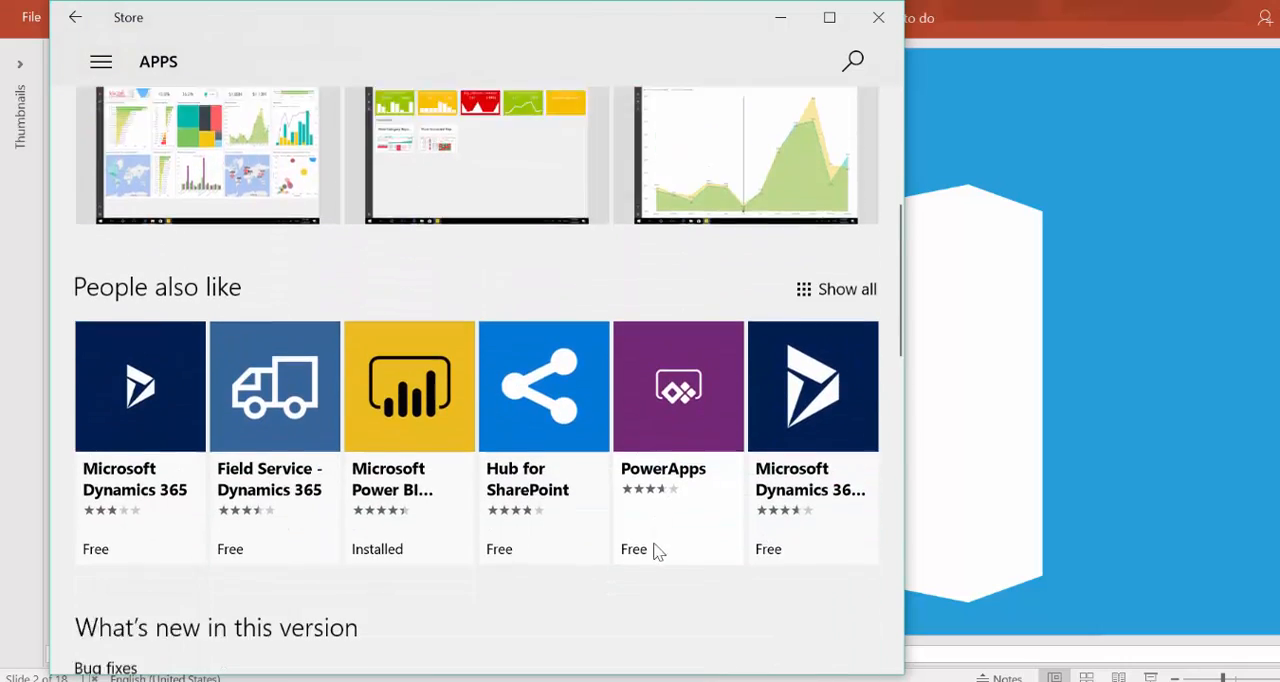
{"action": "left_click", "coordinate": [408, 386]}
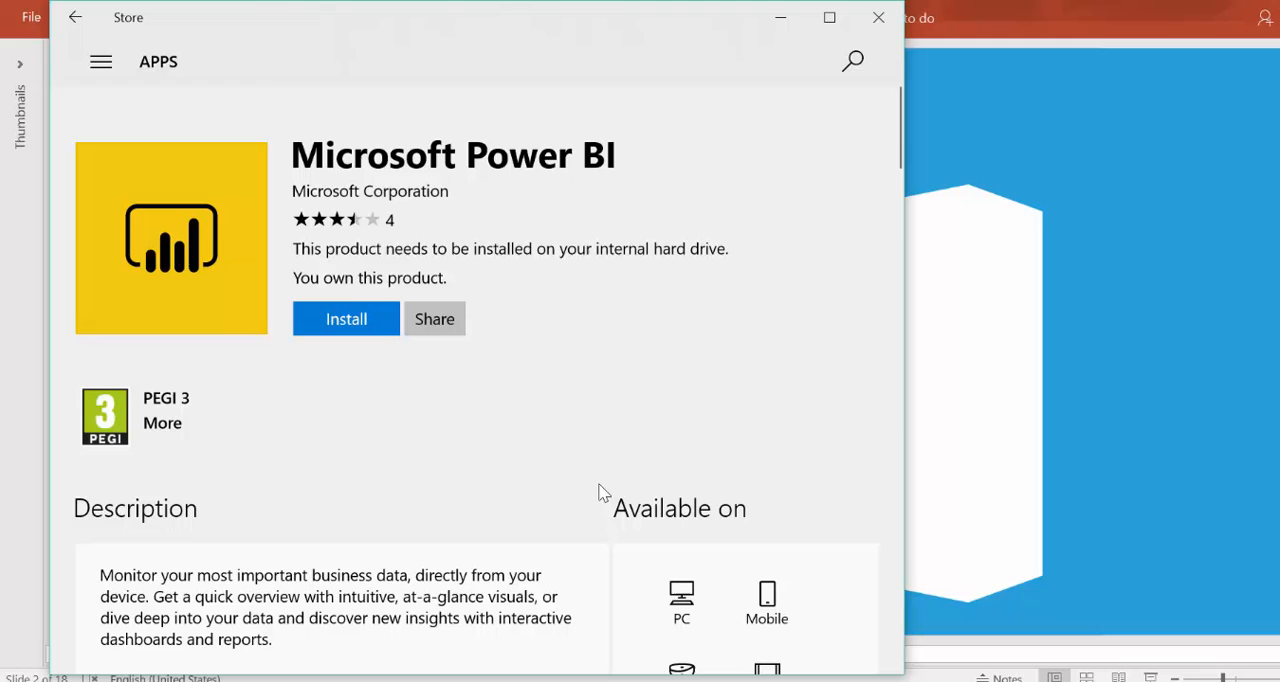
{"action": "mouse_move", "coordinate": [500, 165]}
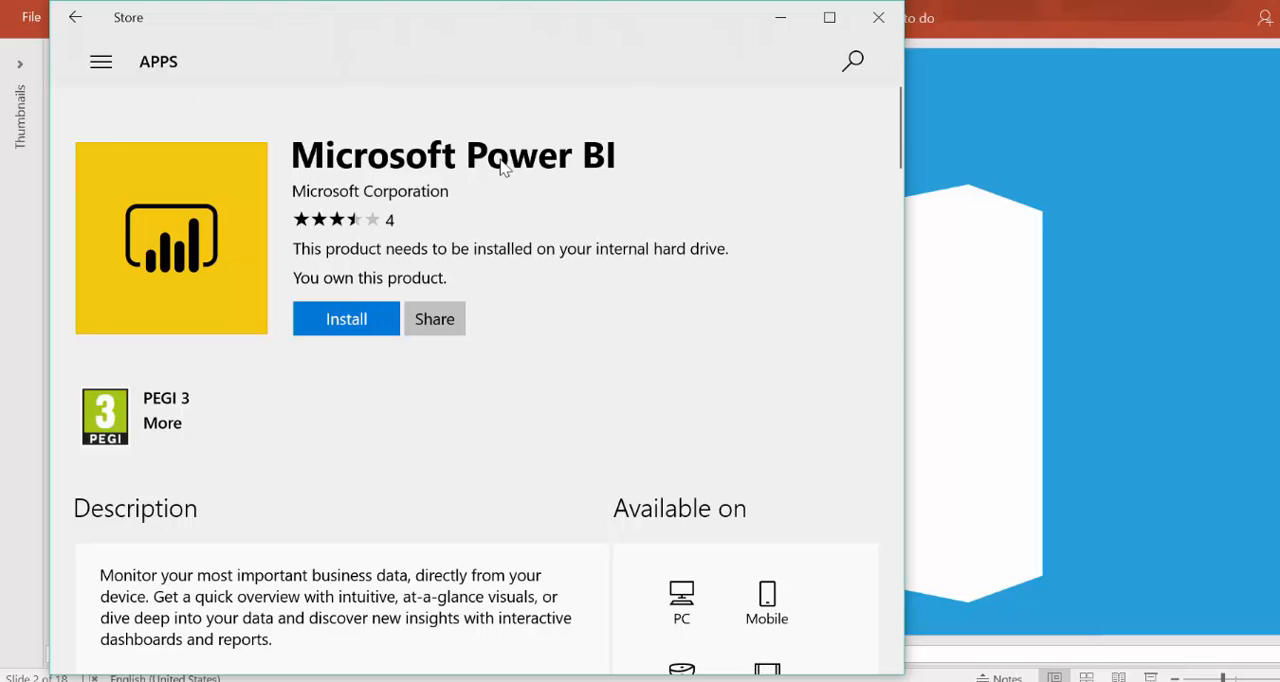
{"action": "left_click", "coordinate": [75, 17]}
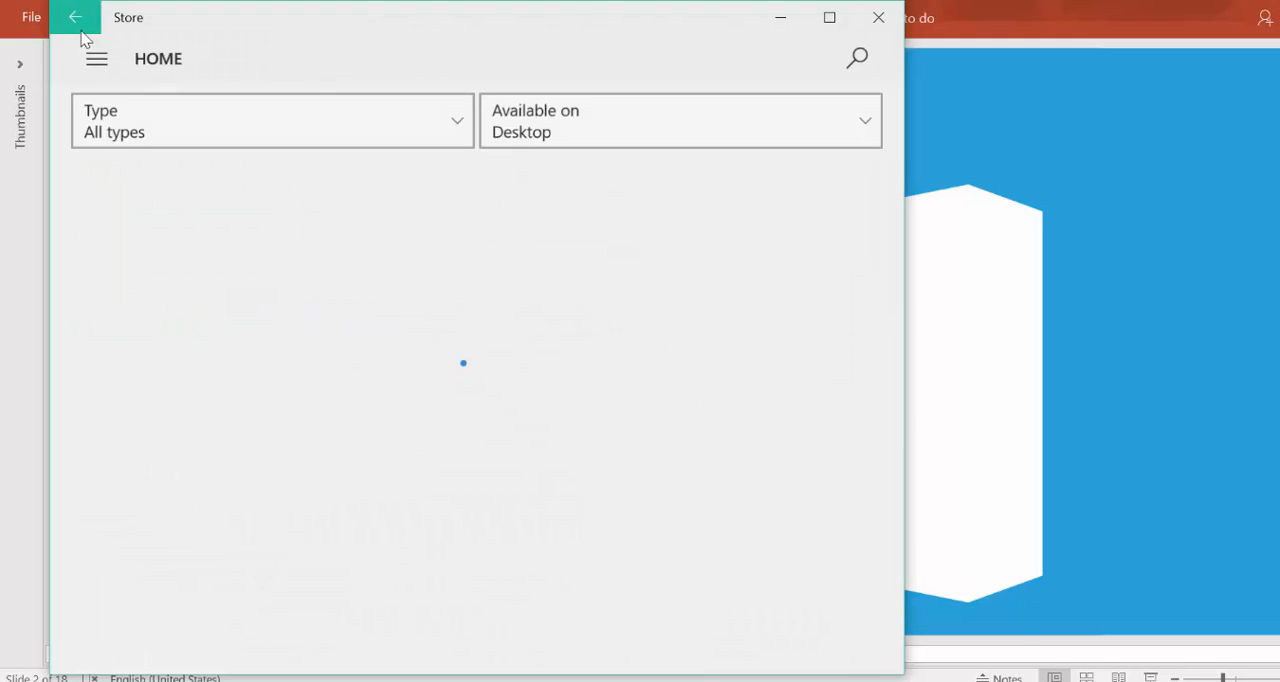
- Launch Microsoft Power BI Desktop from its installed Store page
{"action": "left_click", "coordinate": [75, 17]}
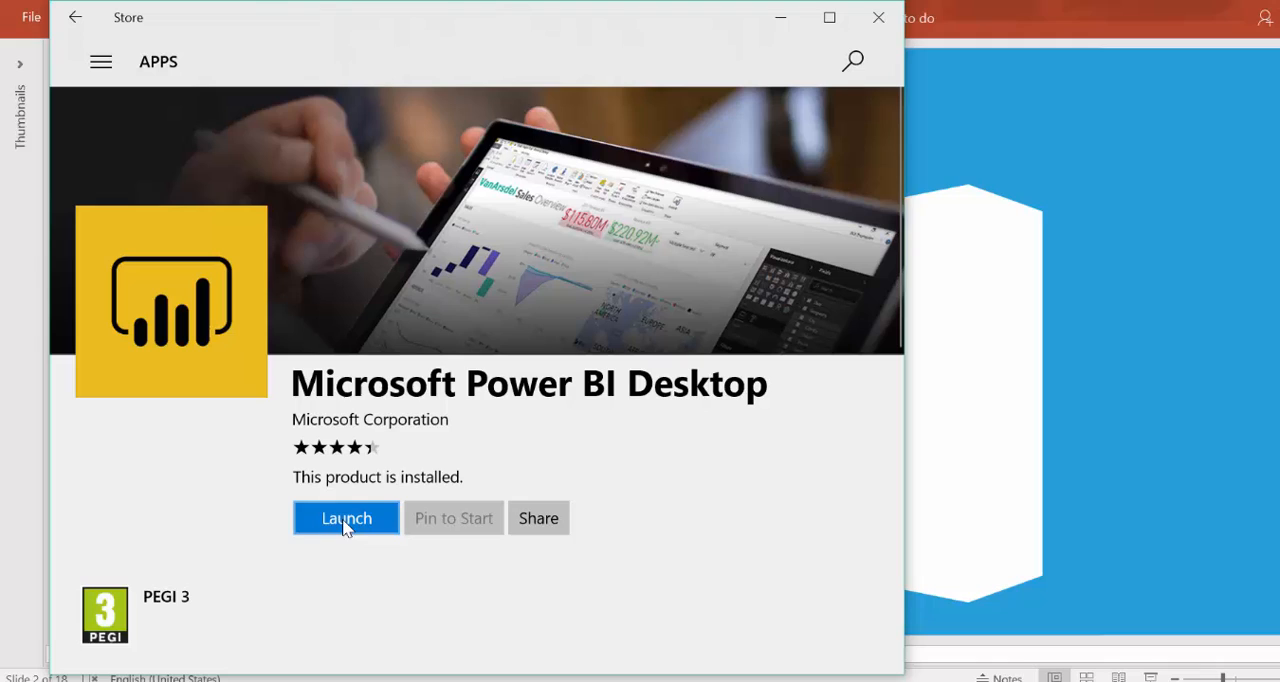
{"action": "mouse_move", "coordinate": [350, 535]}
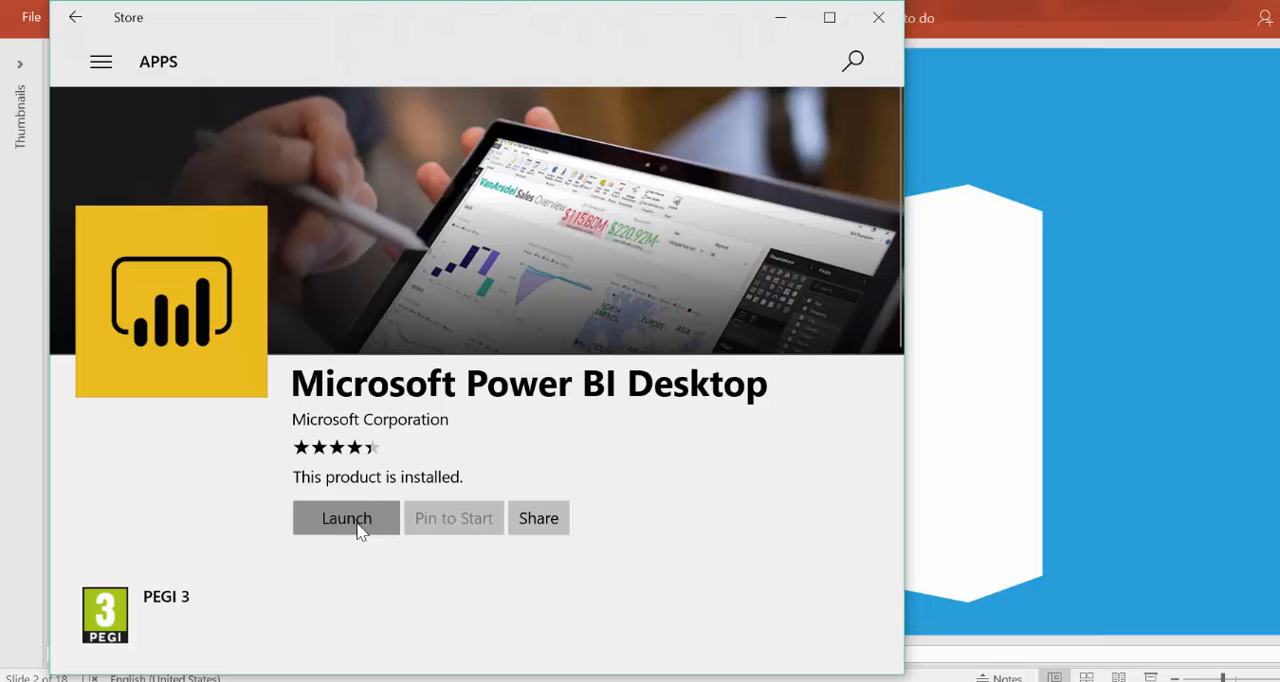
{"action": "left_click", "coordinate": [345, 518]}
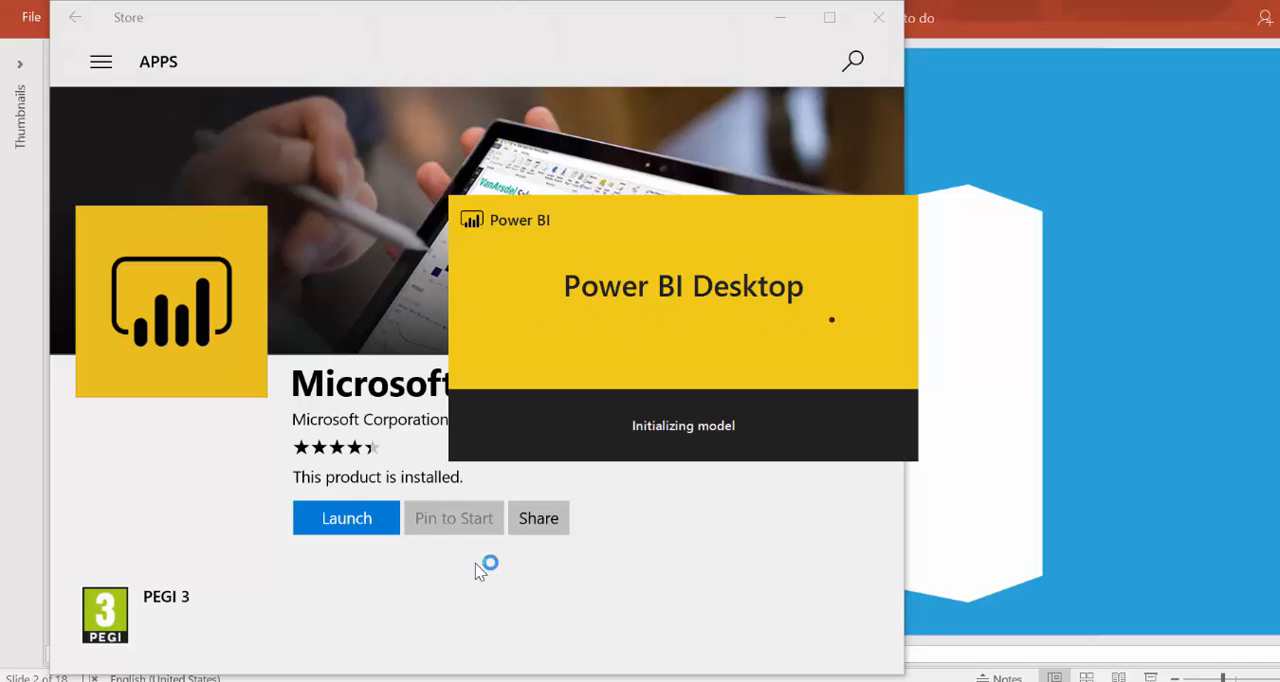
- Close the Power BI Desktop splash screen and show the File menu
{"action": "left_click", "coordinate": [345, 518]}
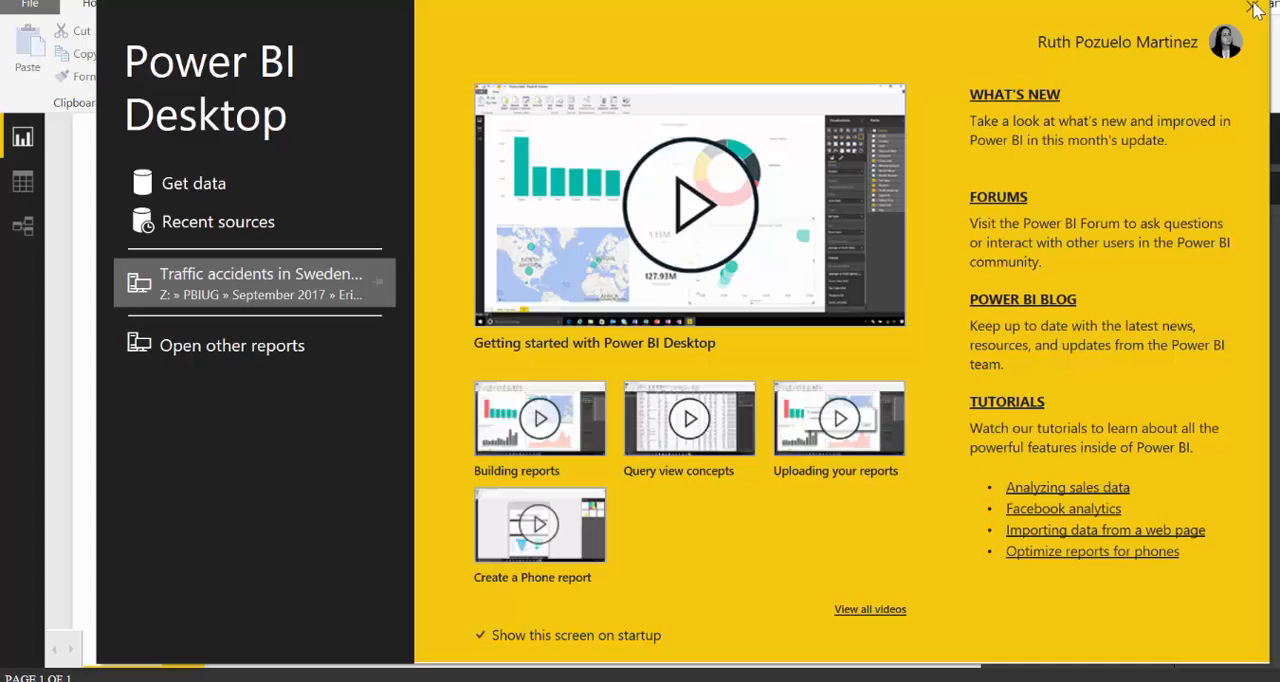
{"action": "left_click", "coordinate": [1258, 9]}
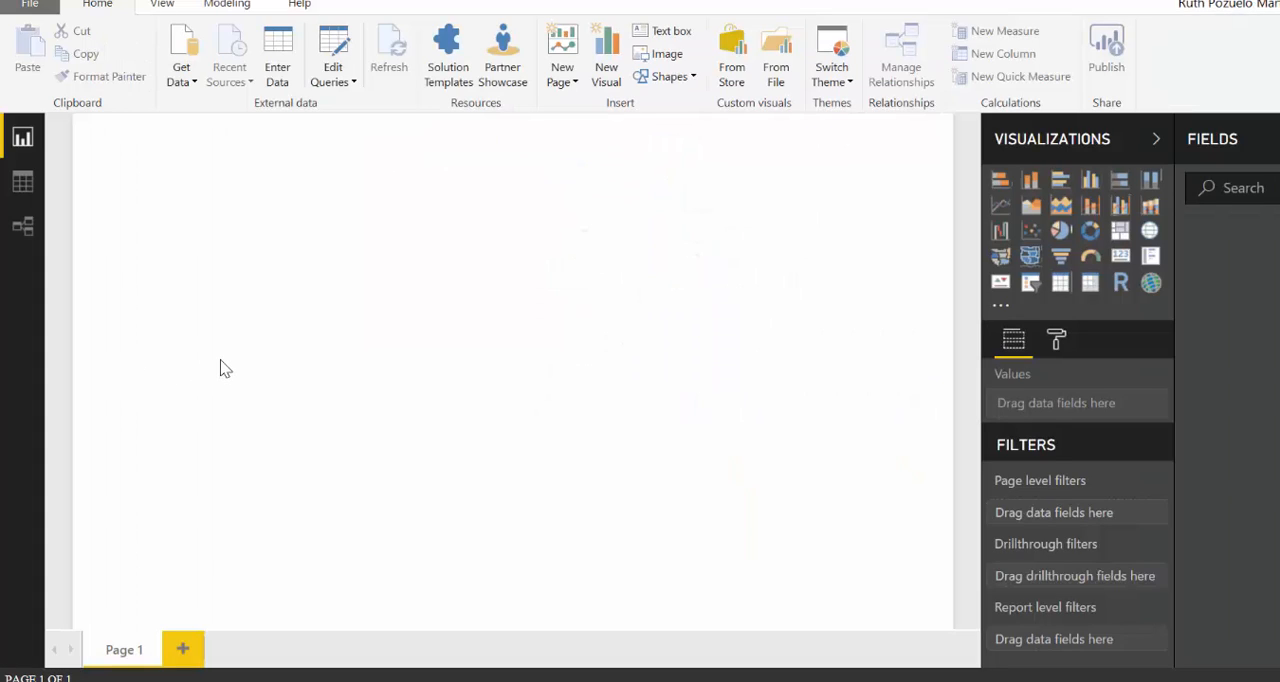
{"action": "mouse_move", "coordinate": [224, 360]}
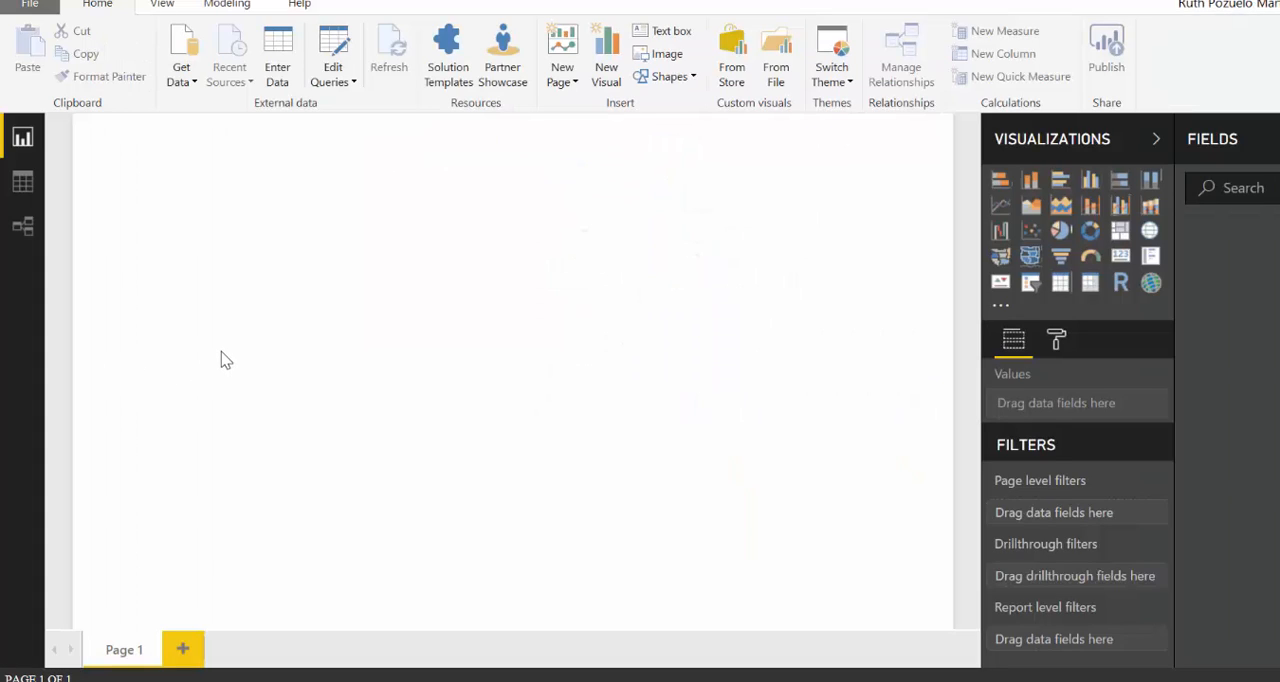
{"action": "left_click", "coordinate": [29, 5]}
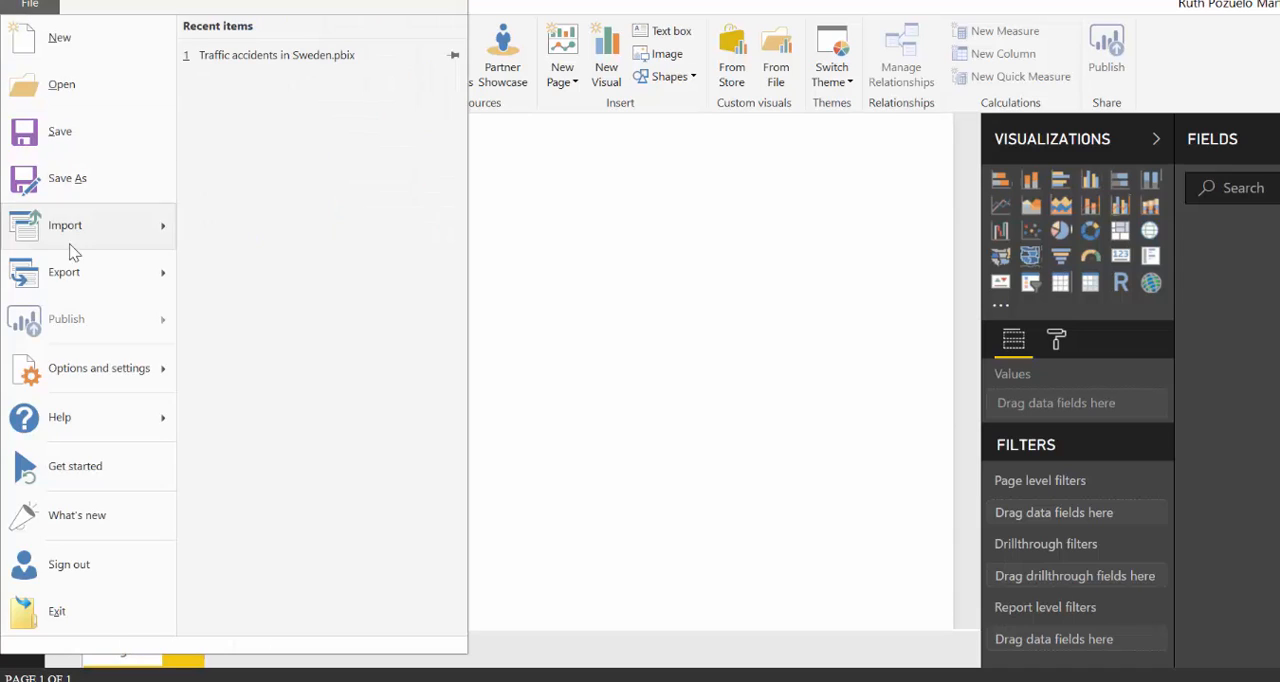
- Review the Preview features list in Options, then cancel without changes
{"action": "left_click", "coordinate": [30, 4]}
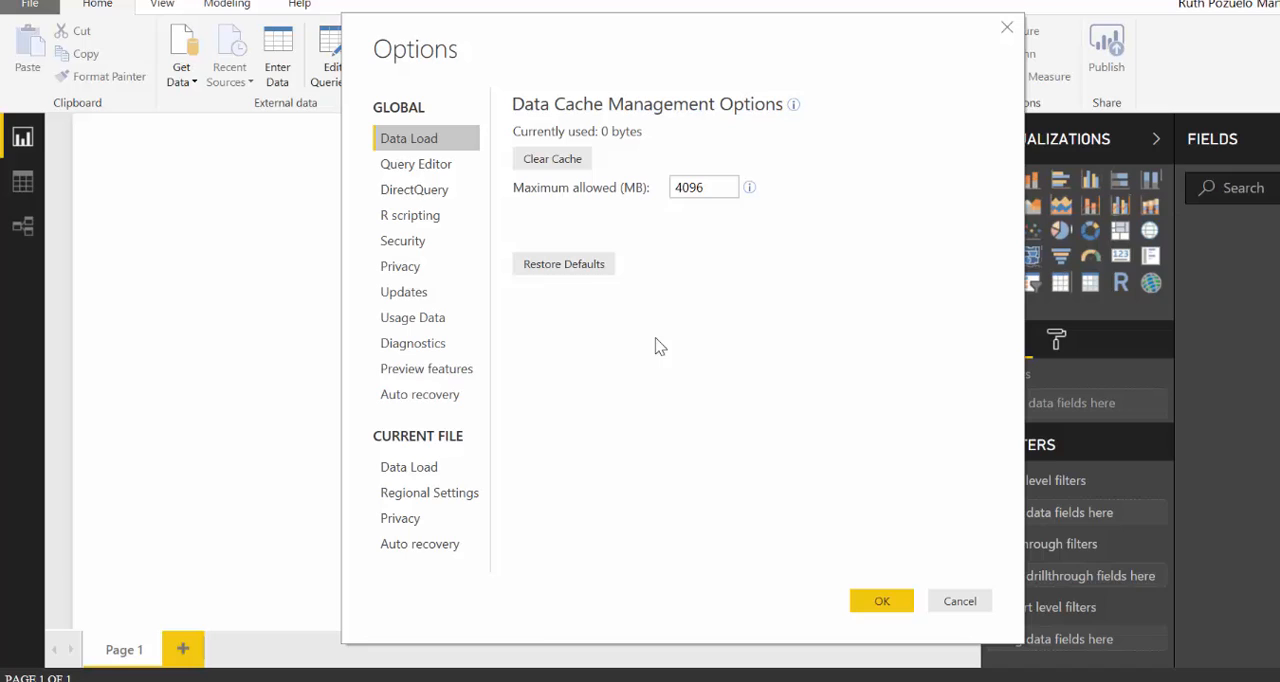
{"action": "left_click", "coordinate": [426, 368]}
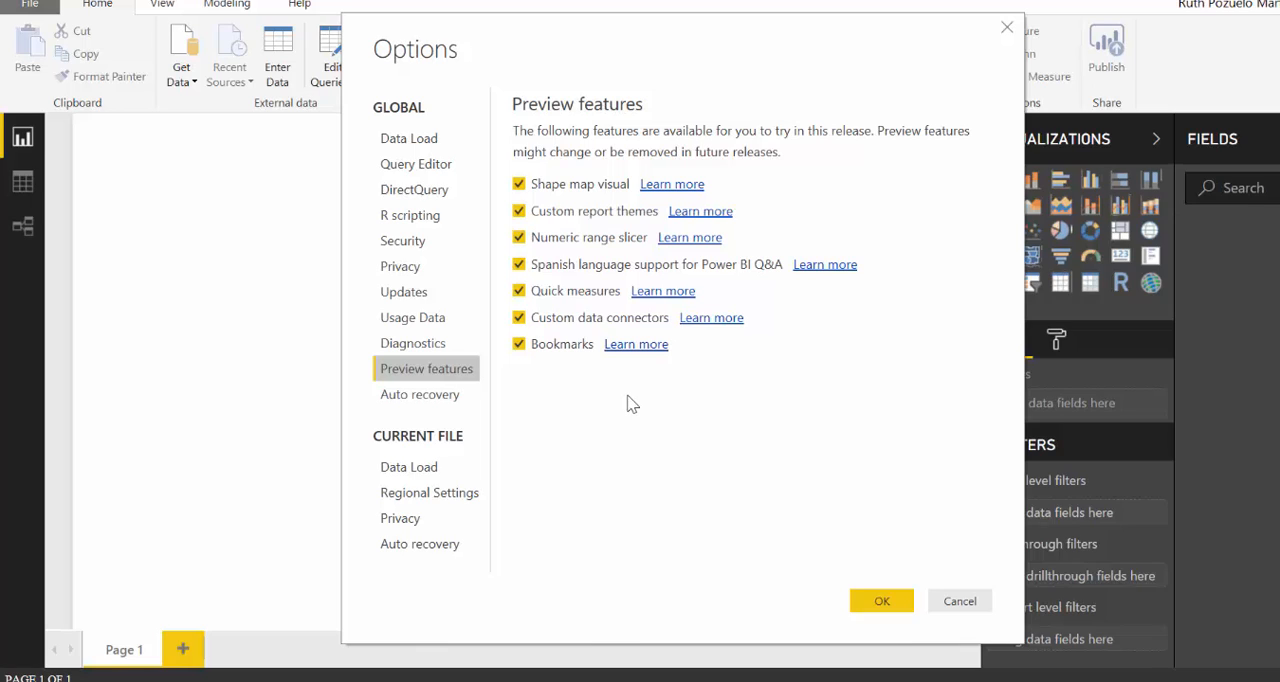
{"action": "mouse_move", "coordinate": [419, 543]}
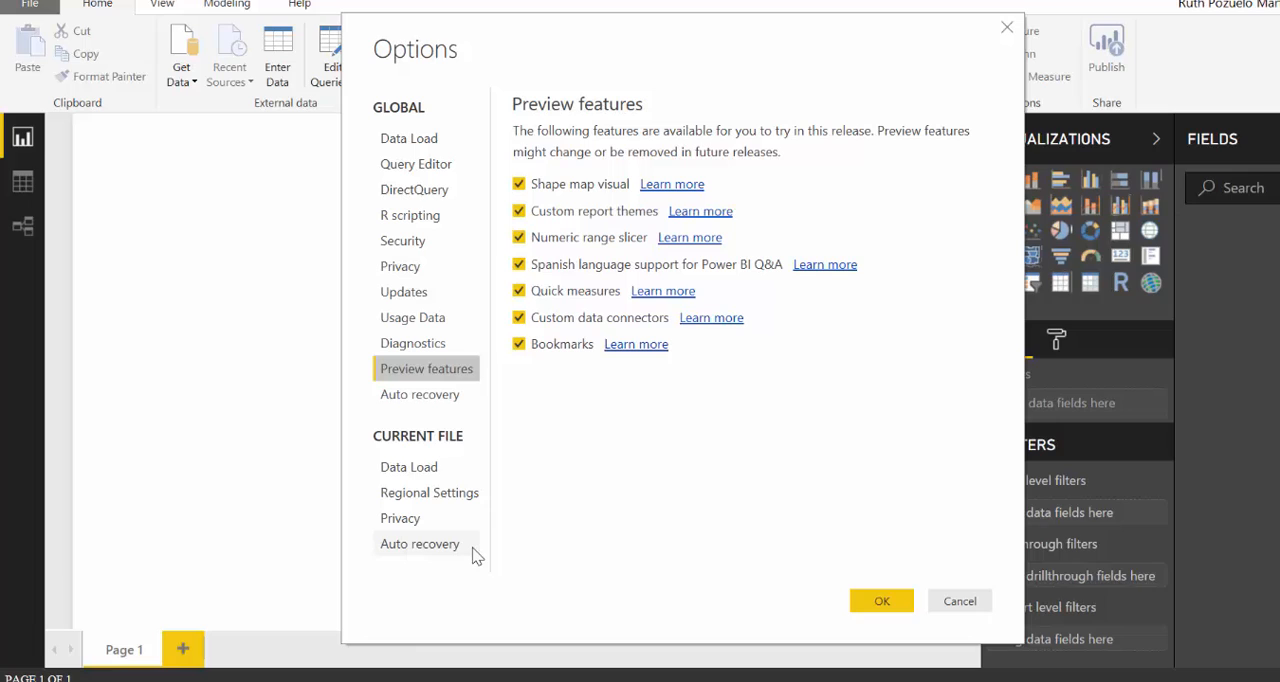
{"action": "mouse_move", "coordinate": [867, 643]}
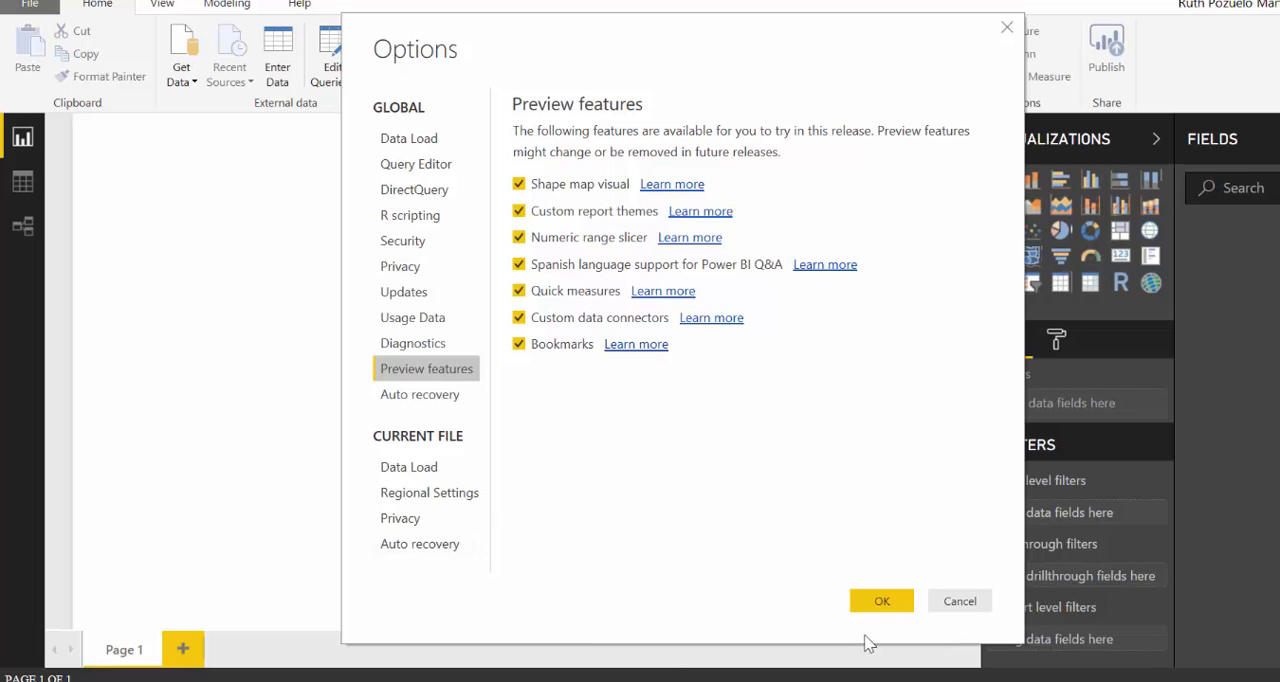
{"action": "mouse_move", "coordinate": [959, 601]}
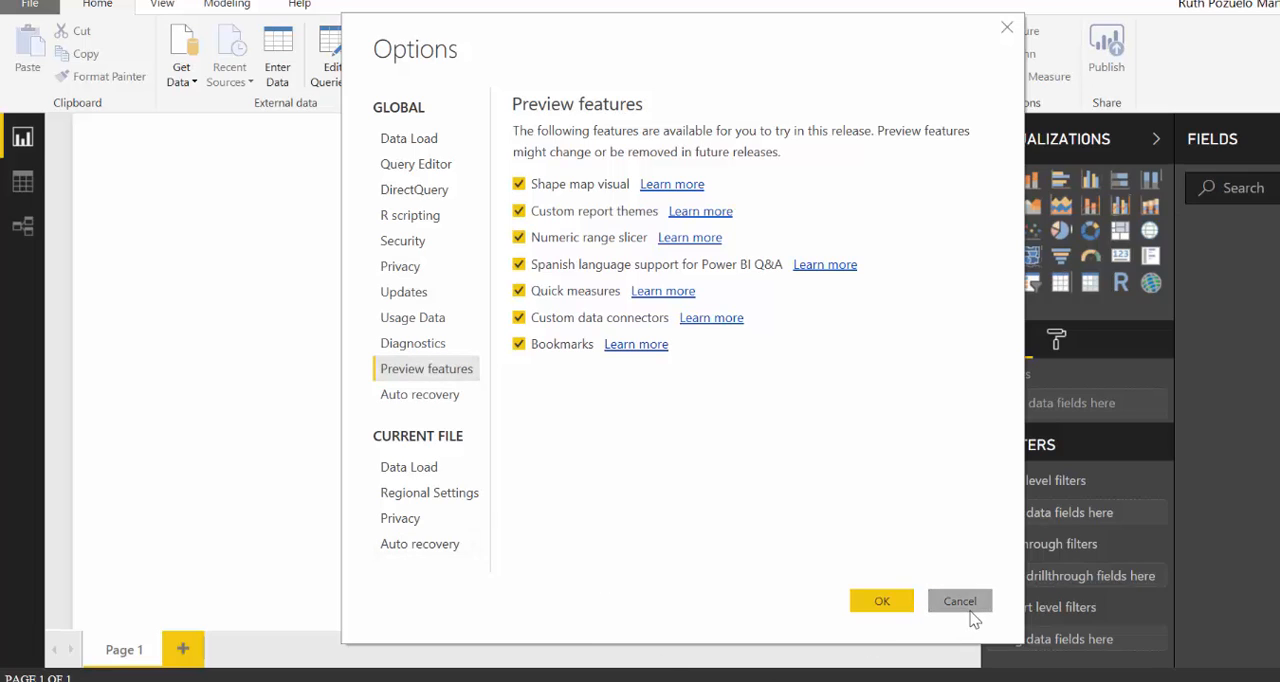
{"action": "left_click", "coordinate": [959, 601]}
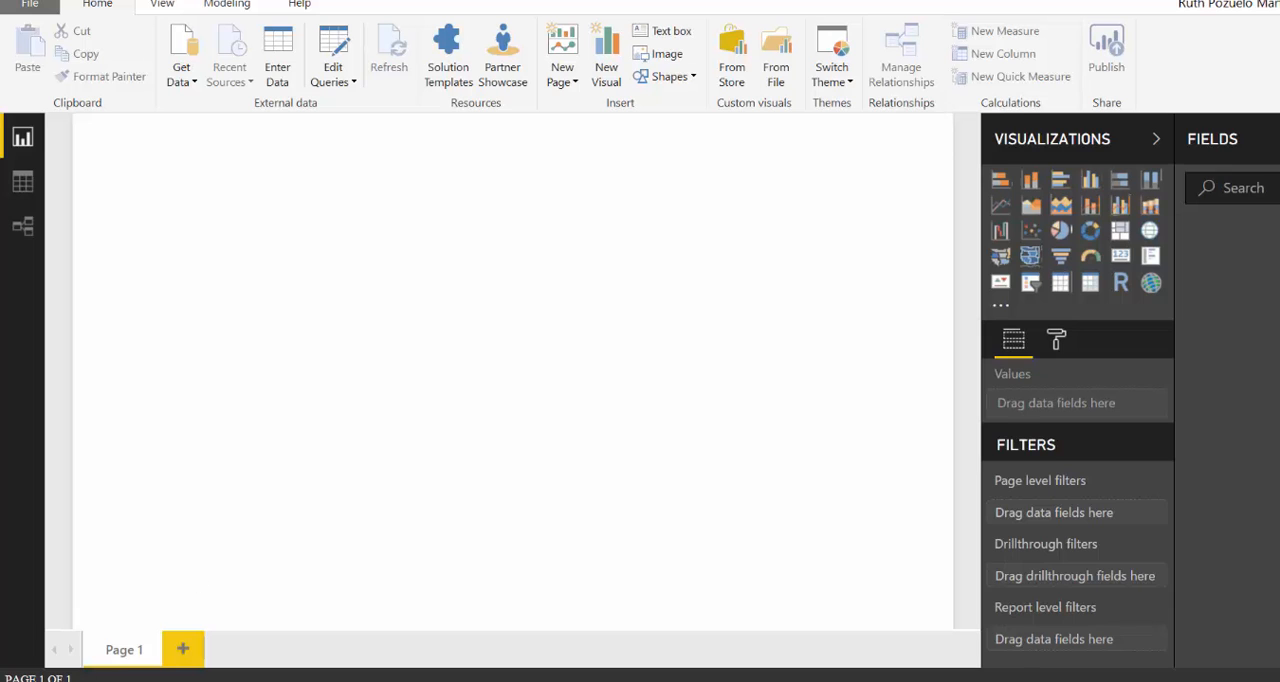
- Search 'power bi' in the Start menu to find Power BI Desktop
{"action": "type", "text": "power bi"}
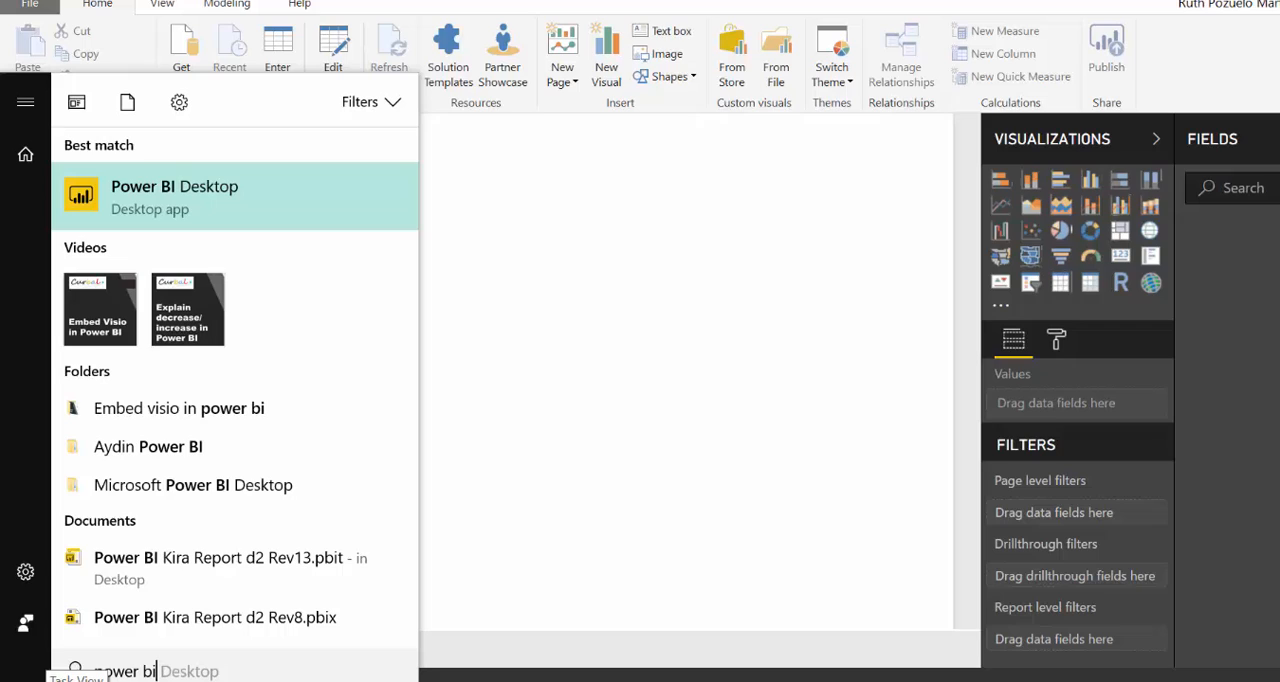
{"action": "mouse_move", "coordinate": [305, 206]}
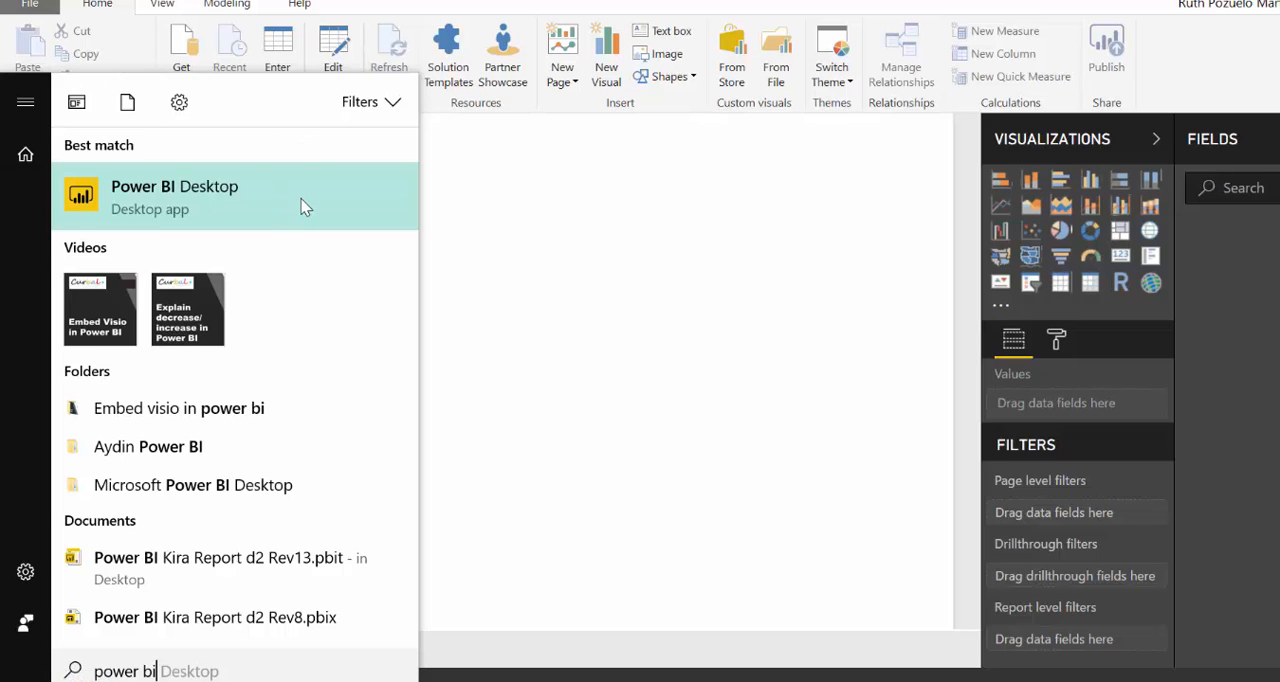